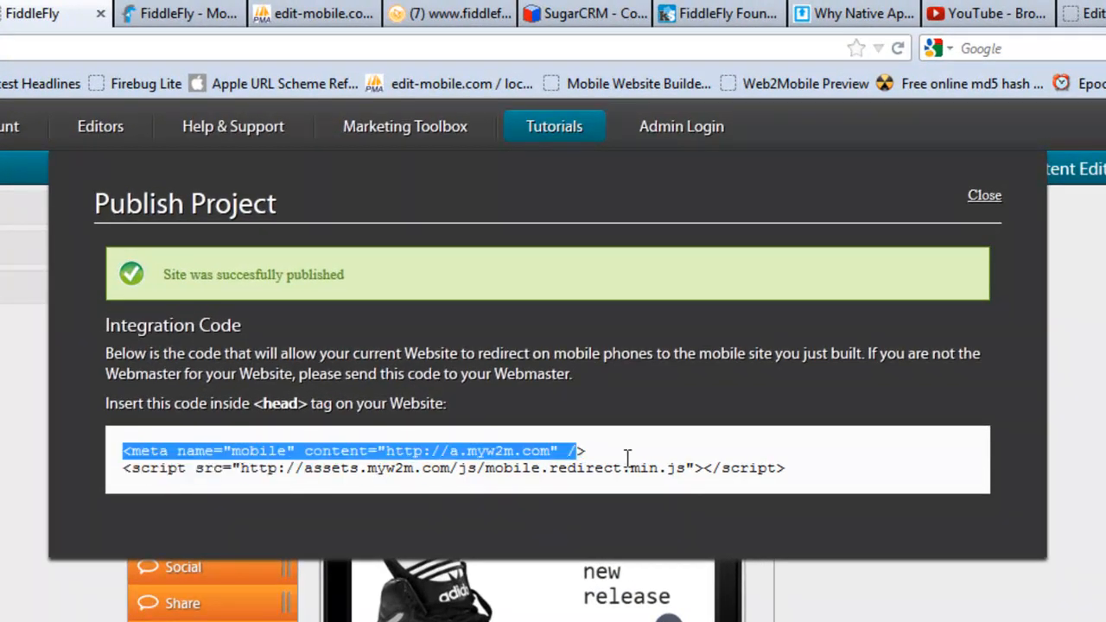
- Highlight the two-line mobile redirect integration code in the Publish Project results
drag(626, 458, 808, 471)
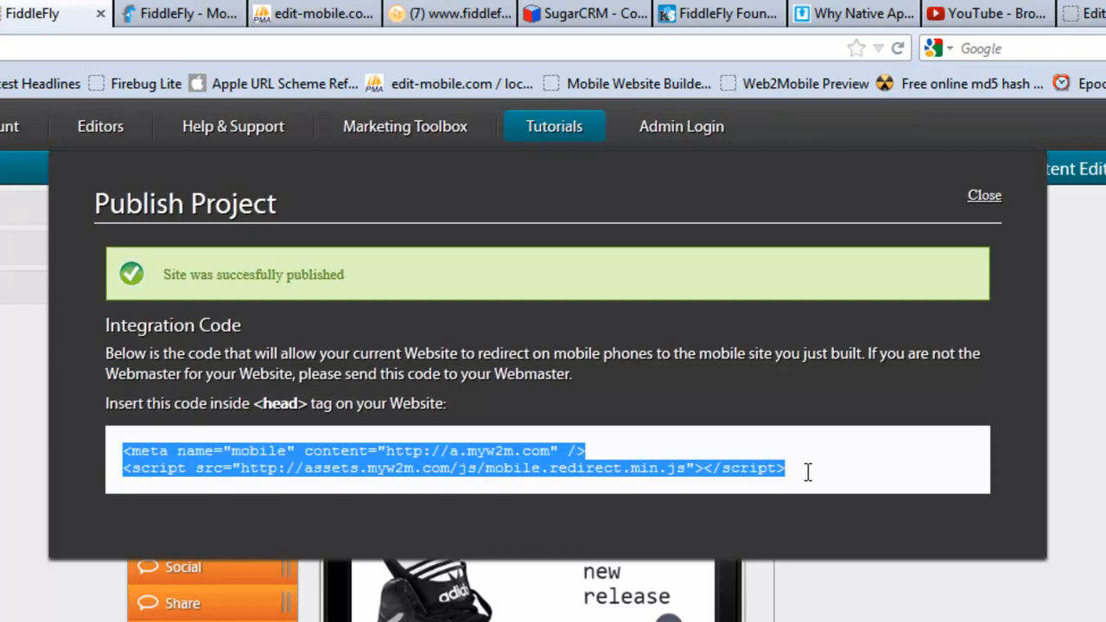
mouse_move(527, 390)
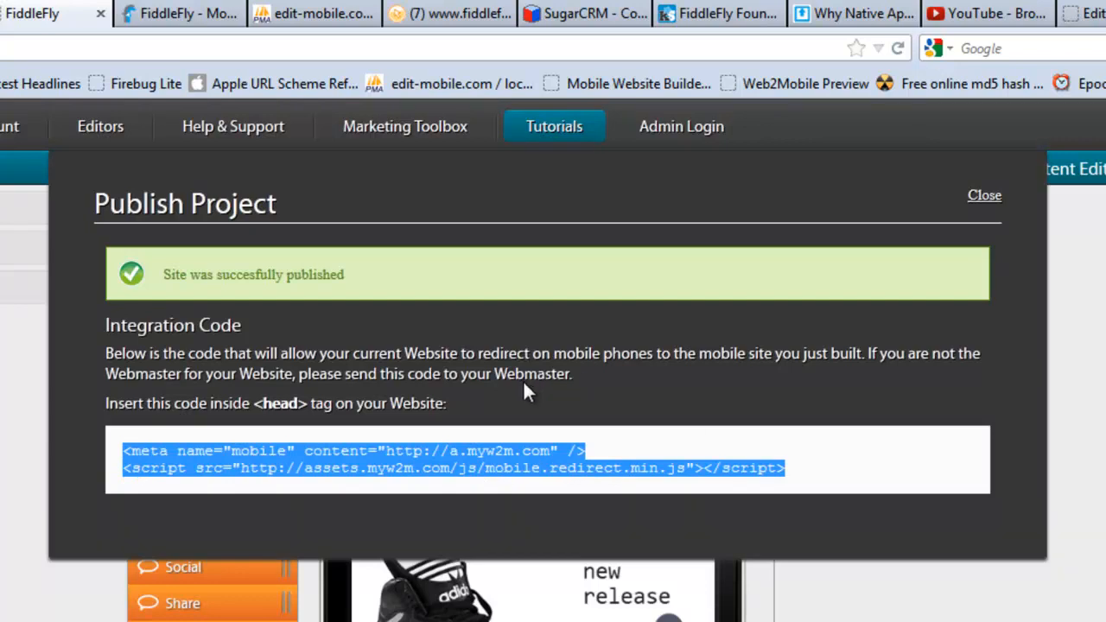
mouse_move(298, 431)
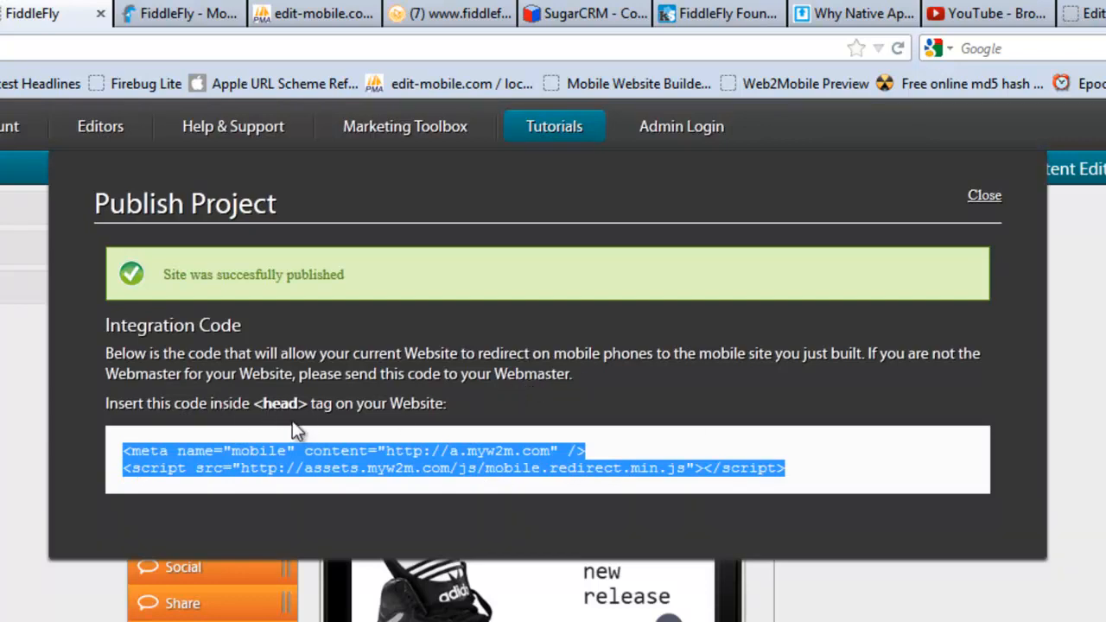
mouse_move(761, 434)
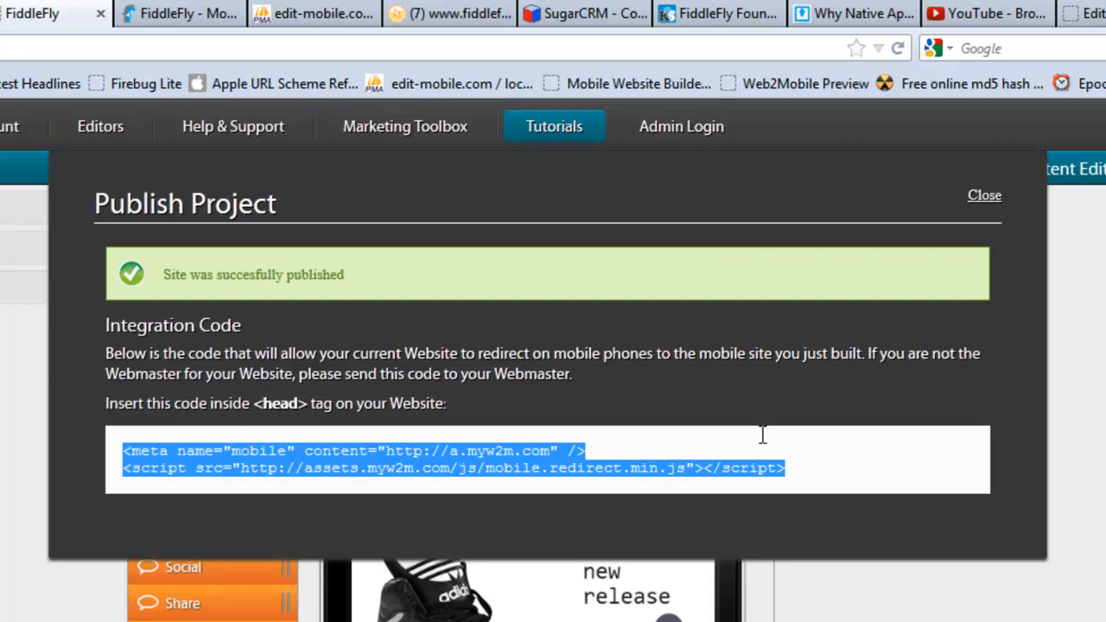
click(789, 469)
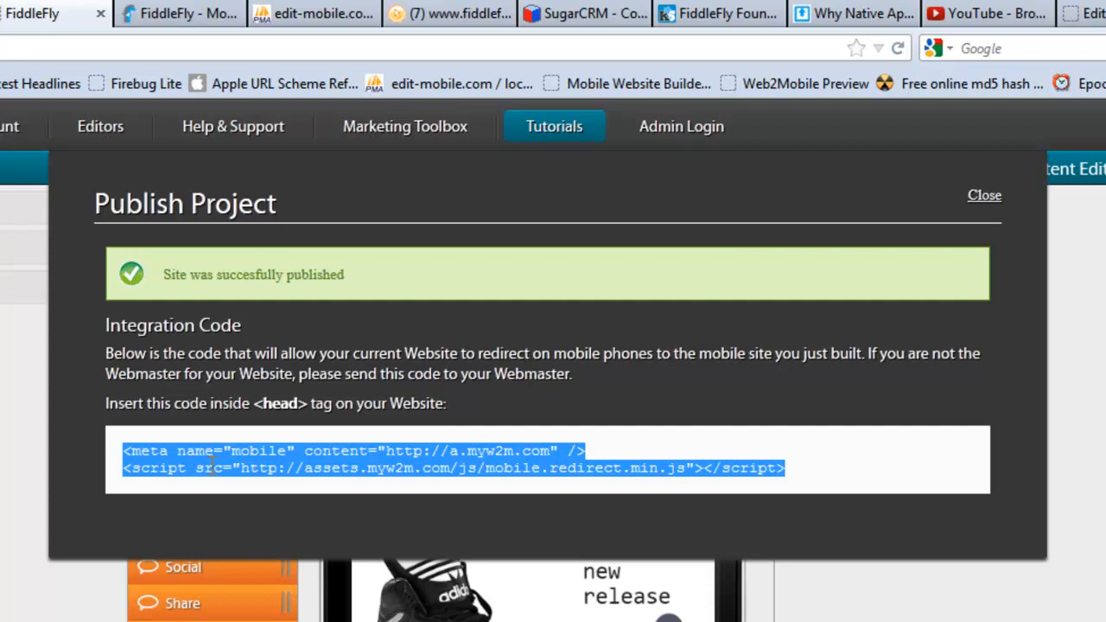
mouse_move(225, 78)
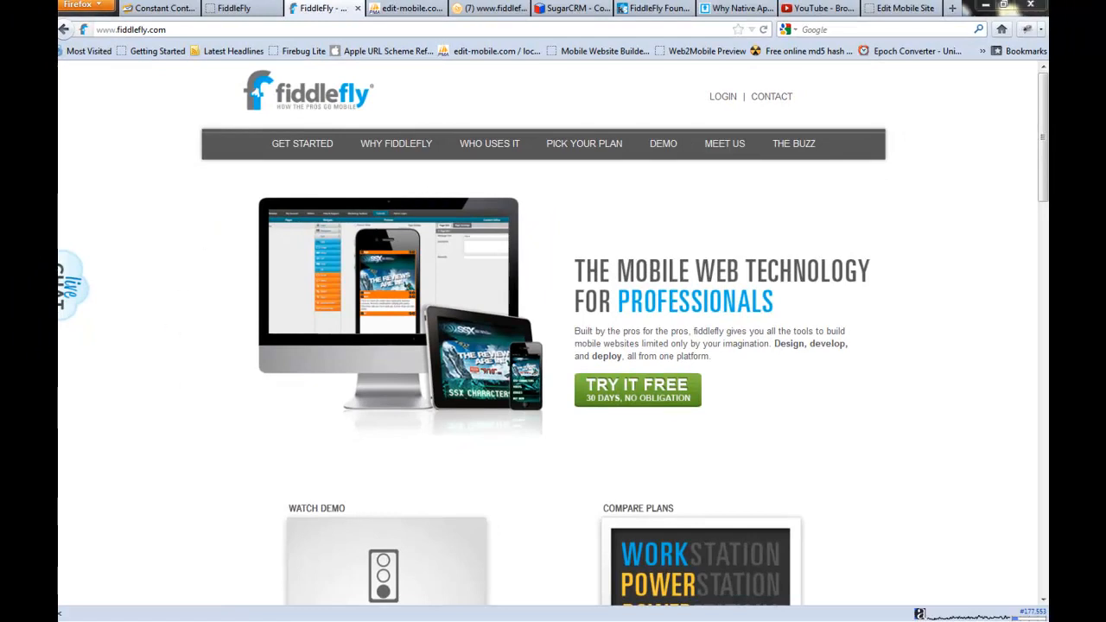
- View the fiddlefly.com page source, select the <head> and </head> tags, and return to FiddleFly
key(ctrl+u)
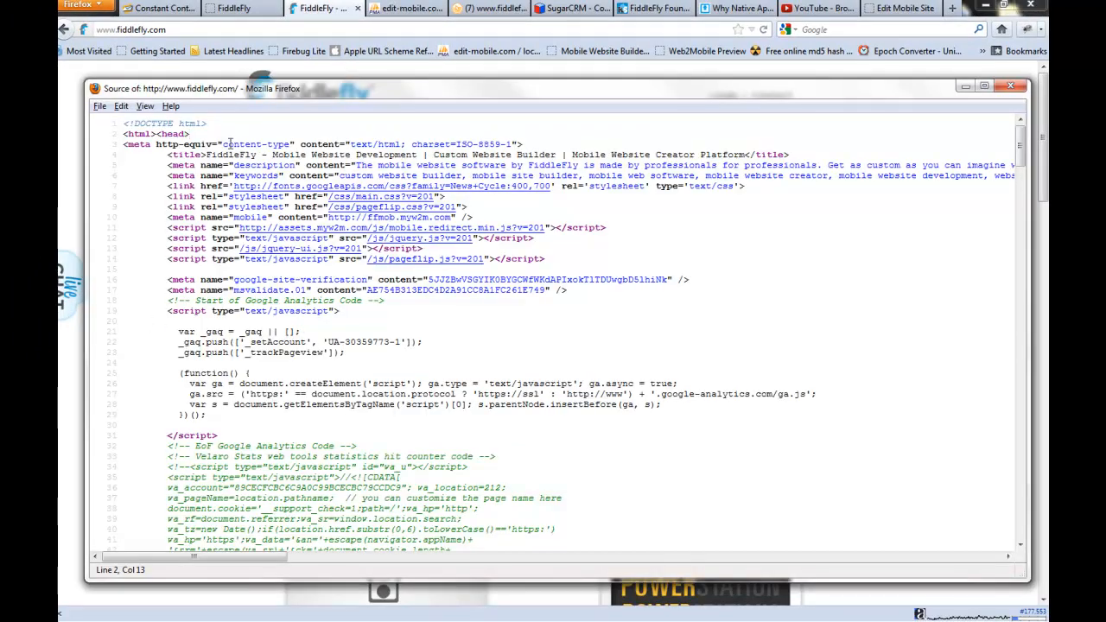
double_click(173, 134)
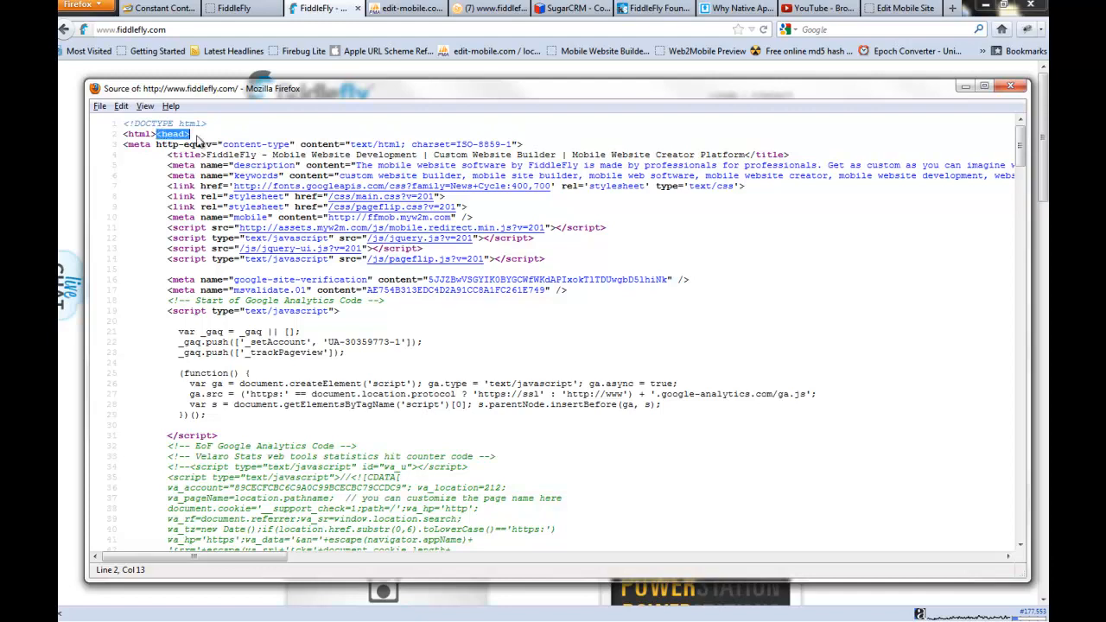
scroll(down, 3)
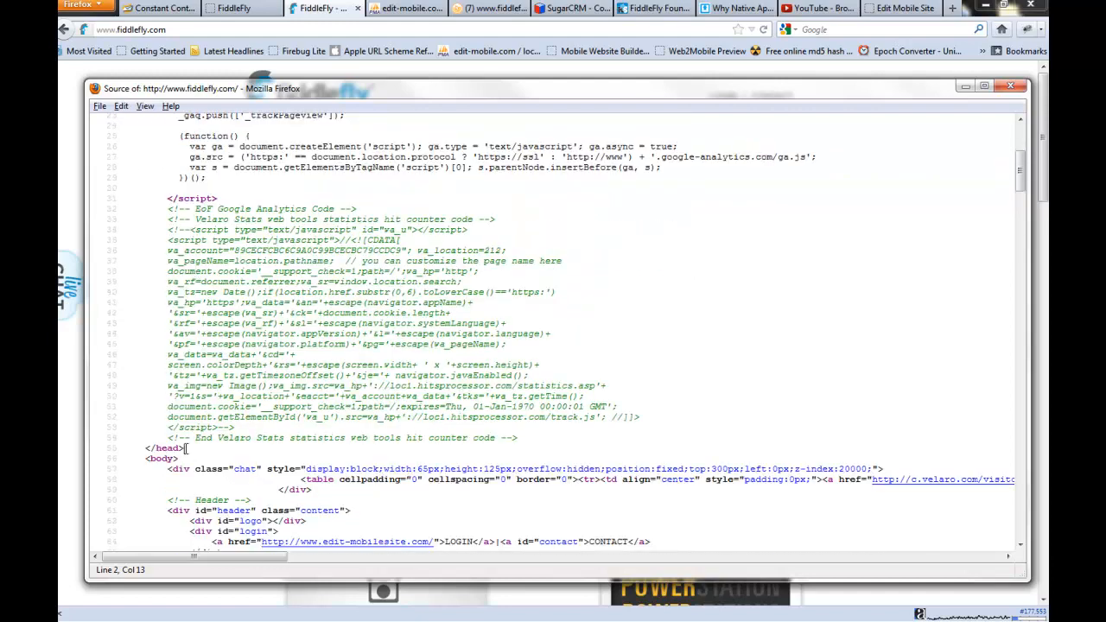
double_click(164, 447)
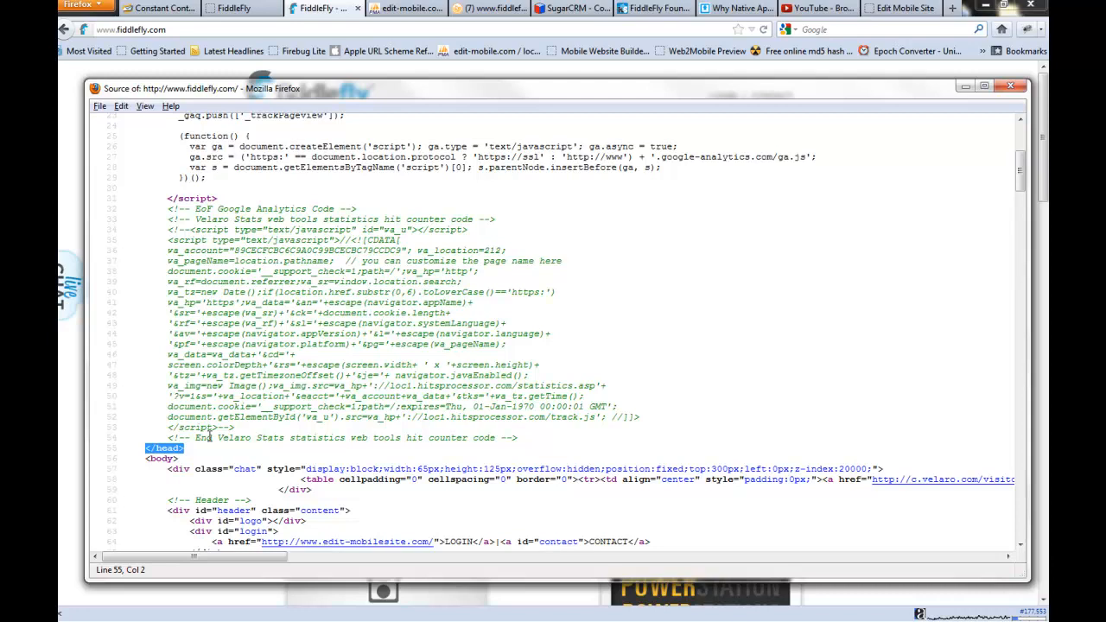
scroll(up, 3)
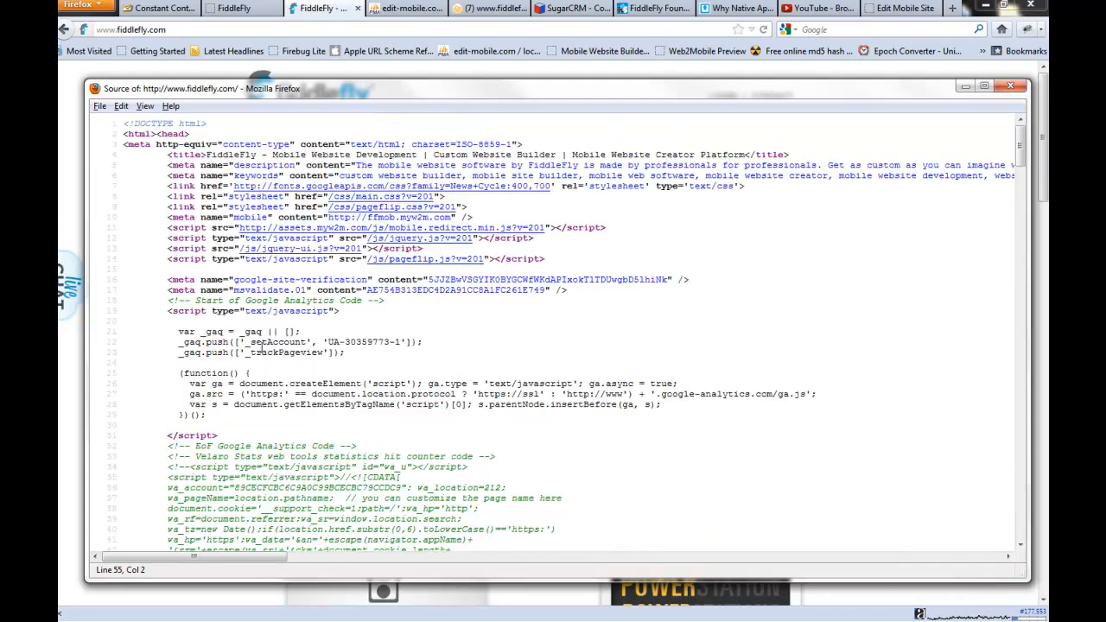
mouse_move(285, 380)
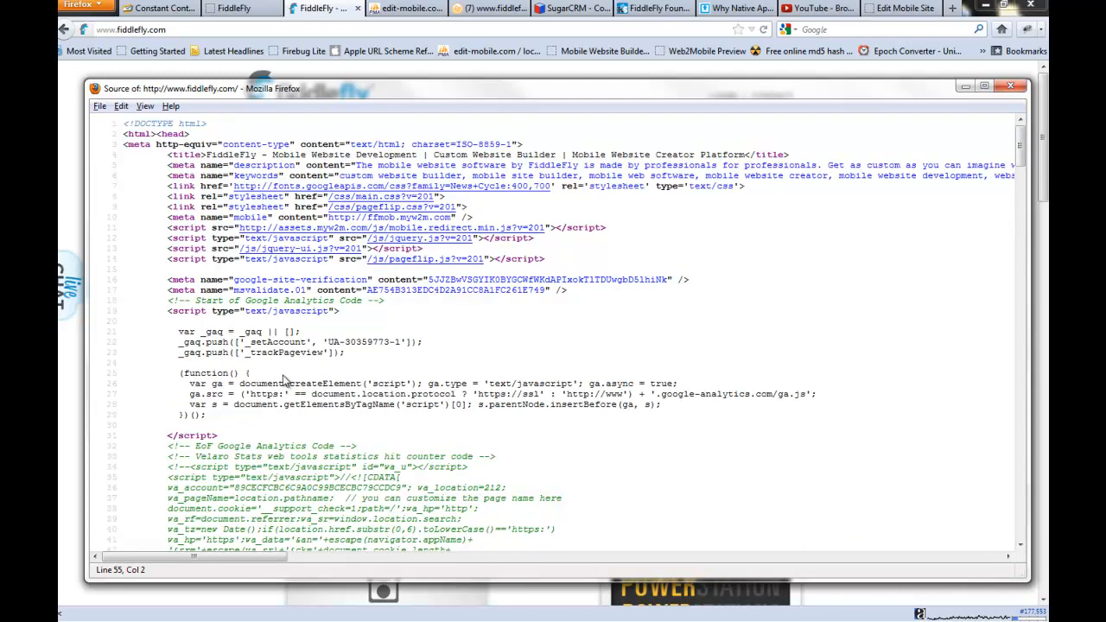
mouse_move(291, 374)
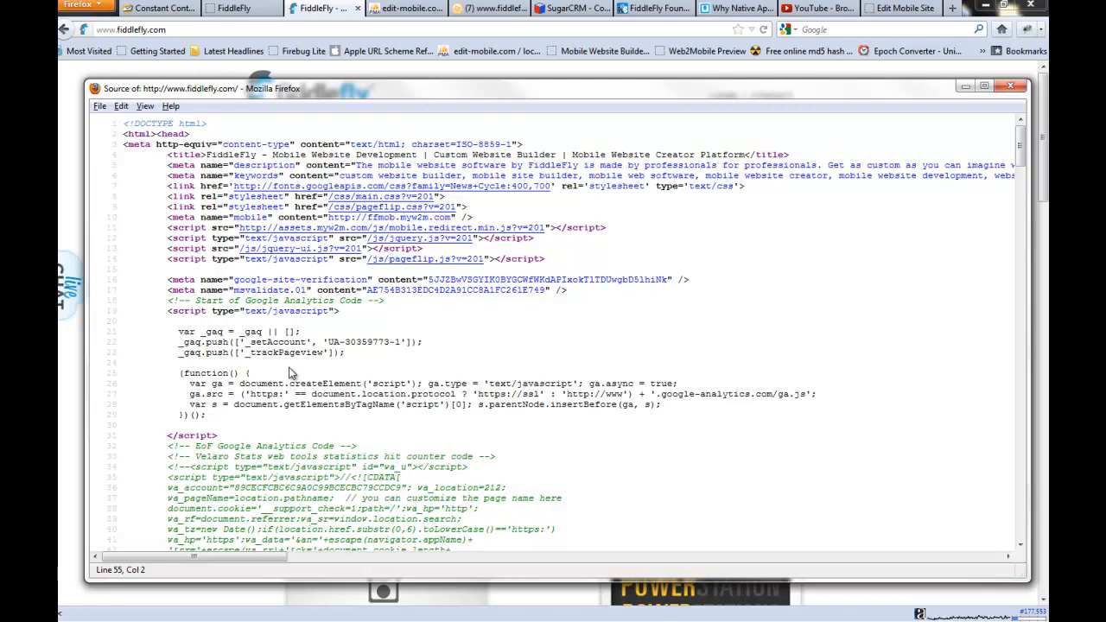
click(242, 8)
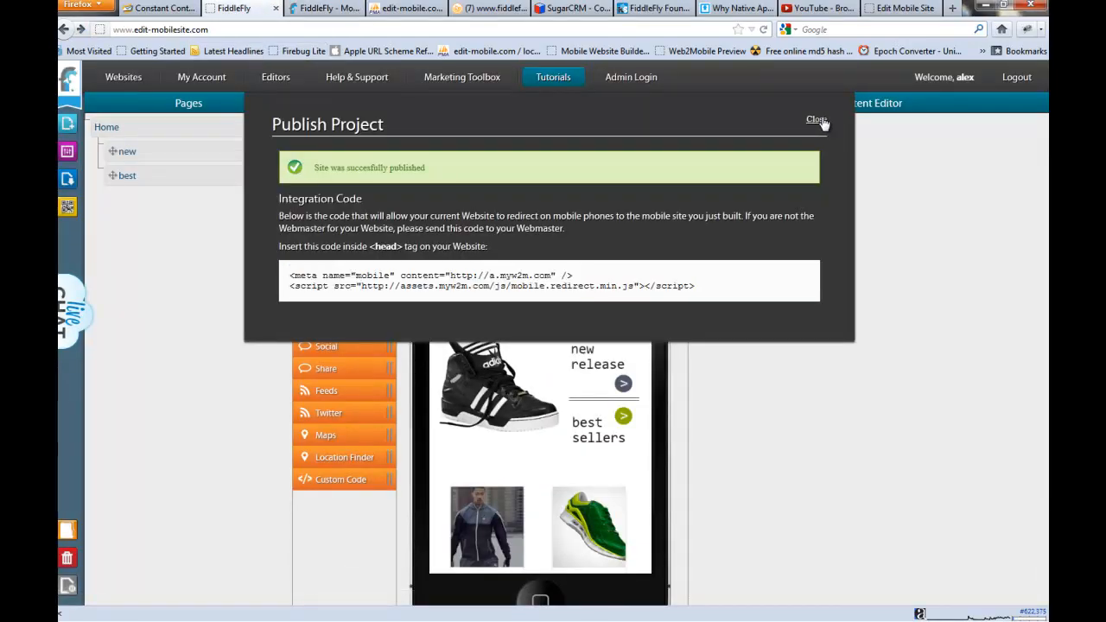
click(815, 119)
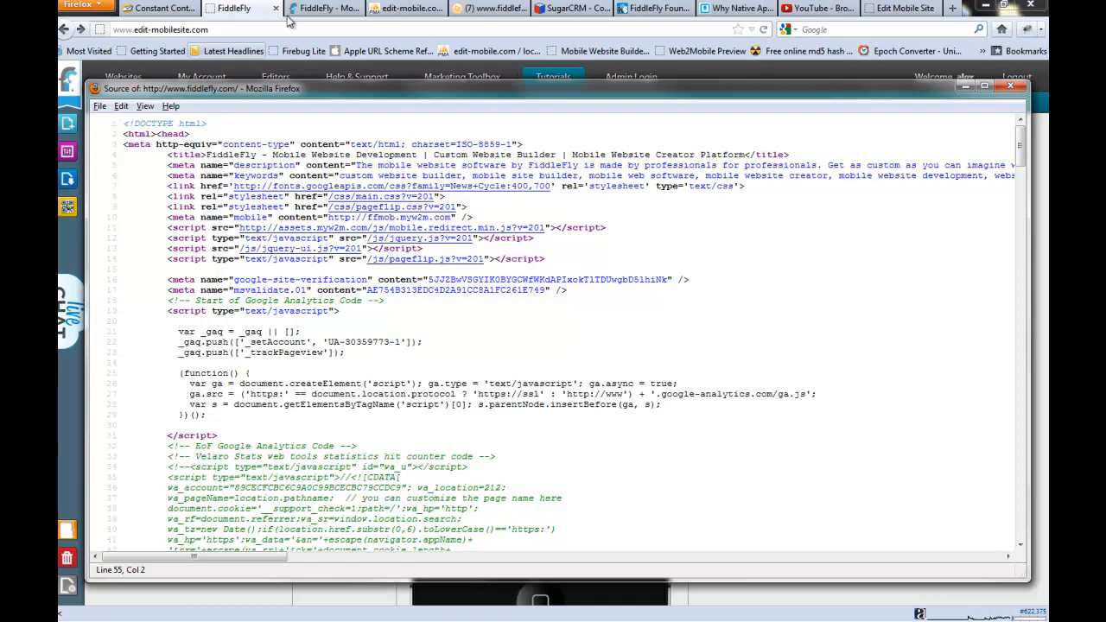
mouse_move(195, 138)
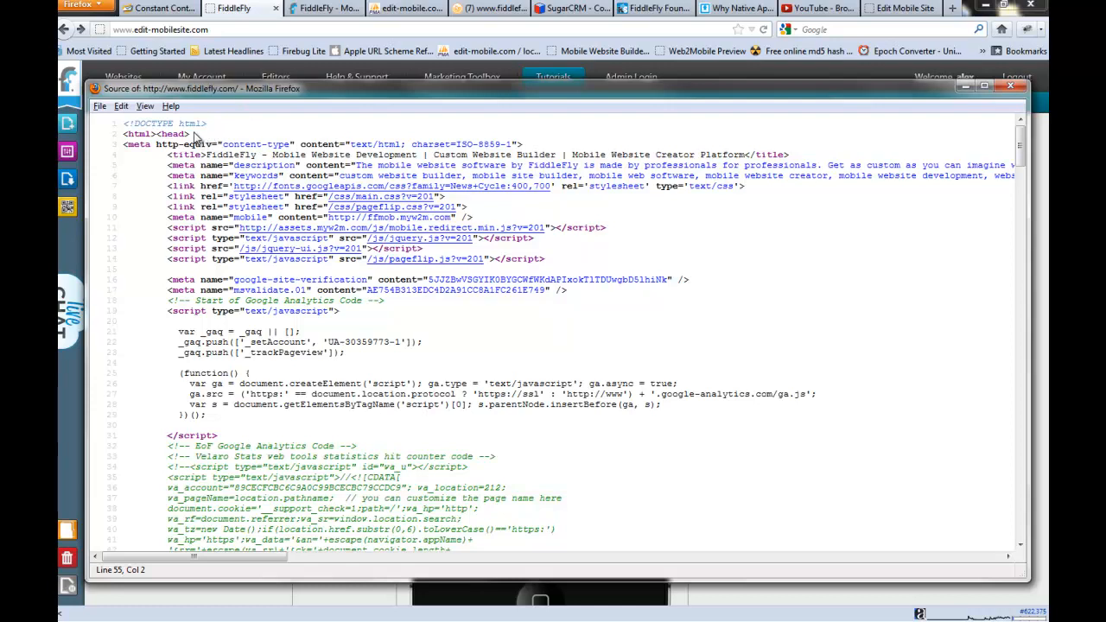
mouse_move(242, 97)
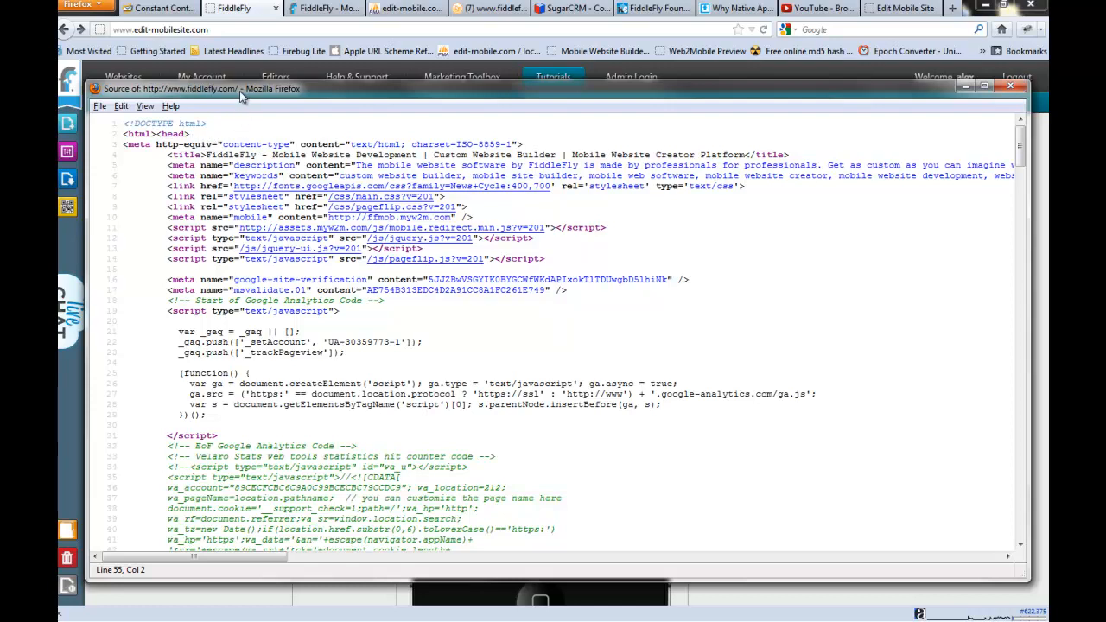
mouse_move(203, 140)
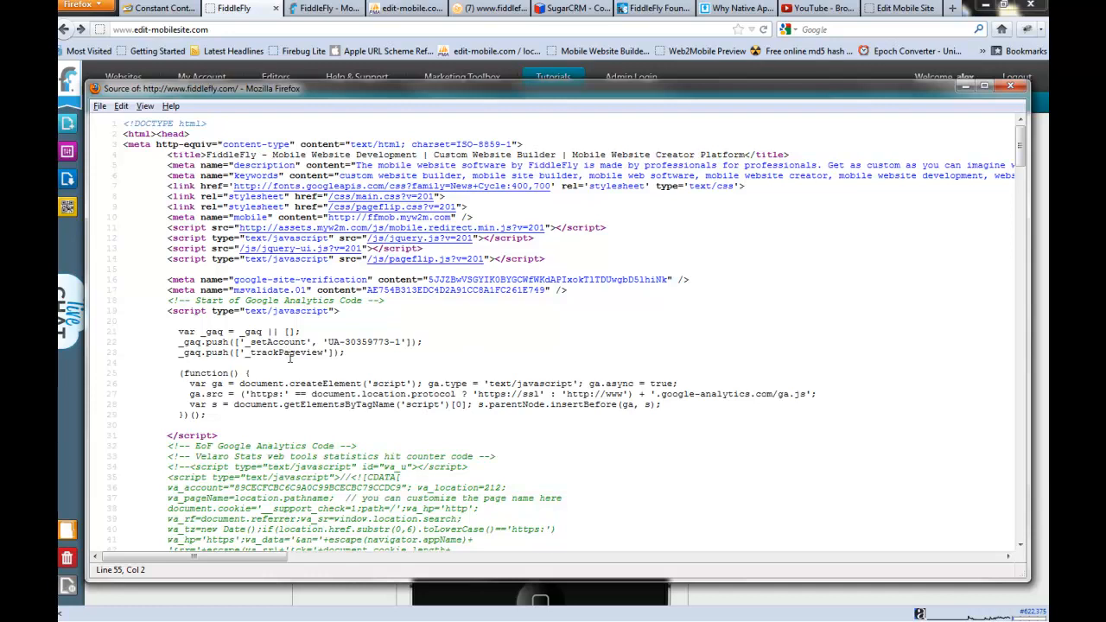
mouse_move(232, 389)
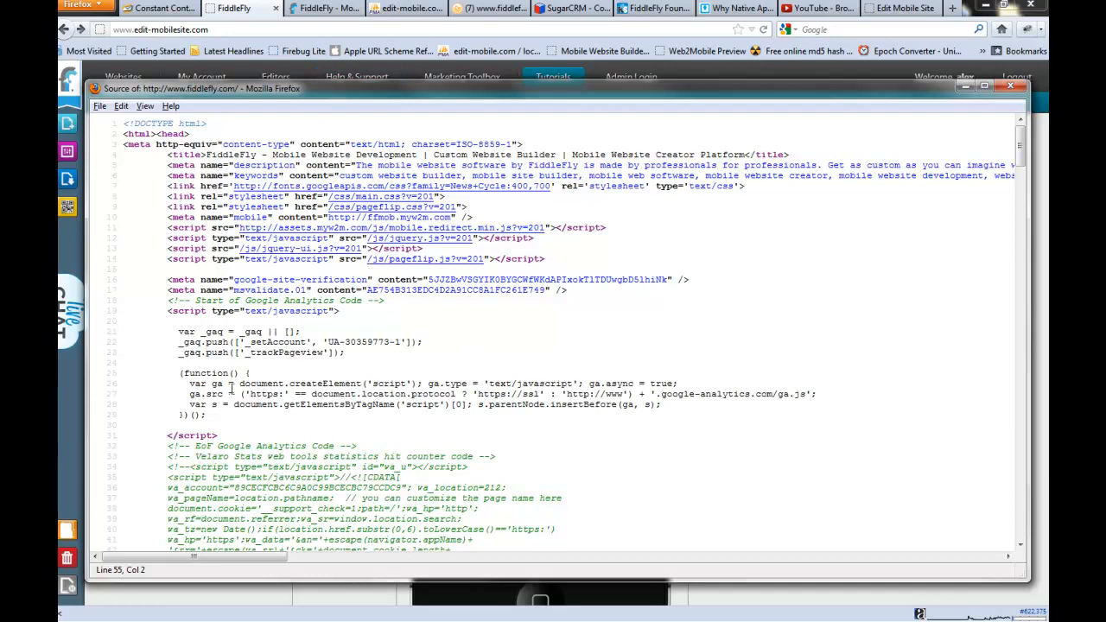